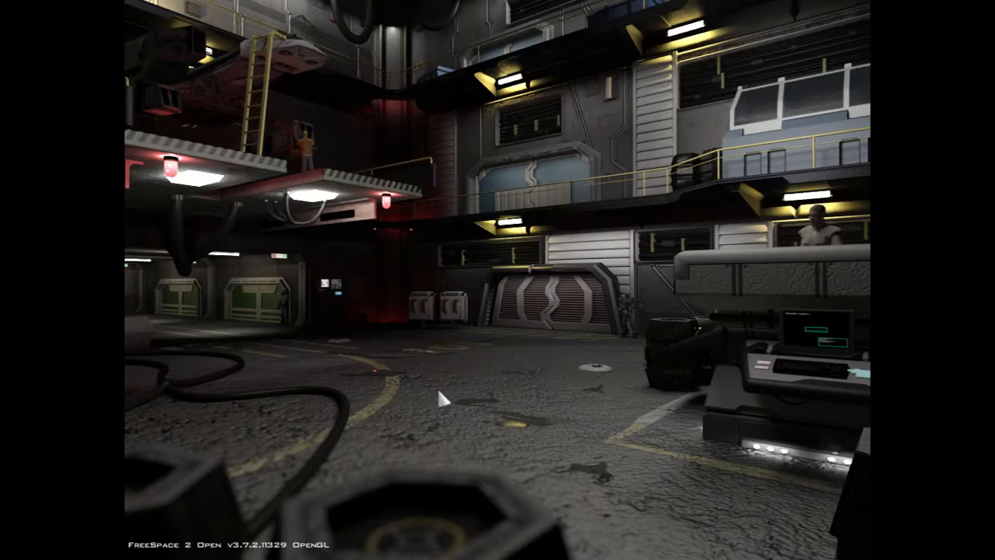
mouse_move(528, 339)
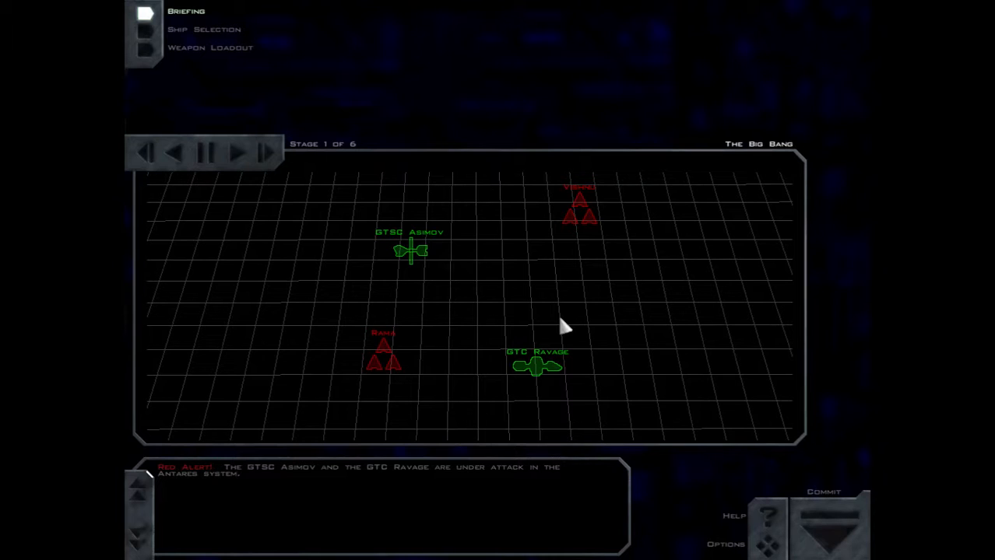
Advance the briefing to stage 6 of 6 listing the primary objective to protect GTSC Asimov.
click(240, 153)
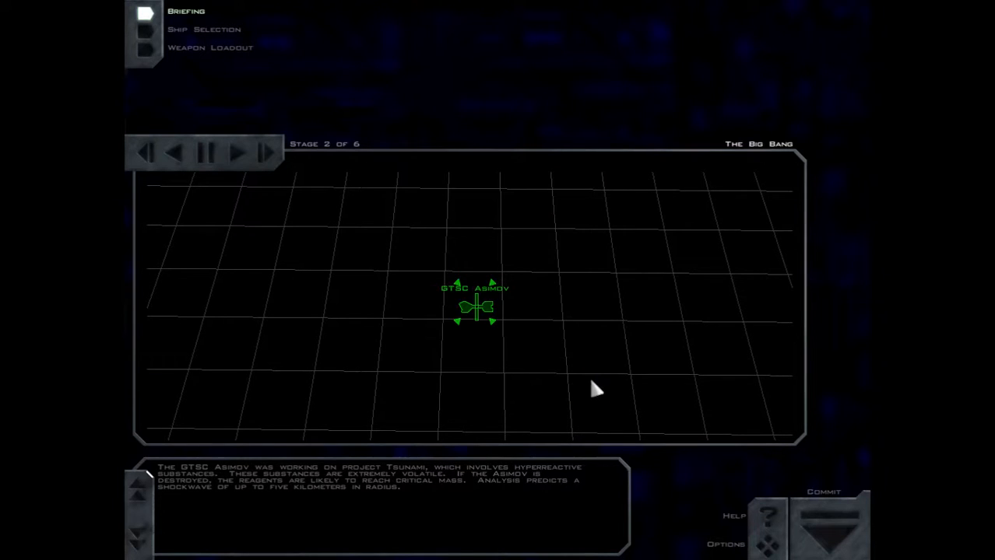
mouse_move(591, 388)
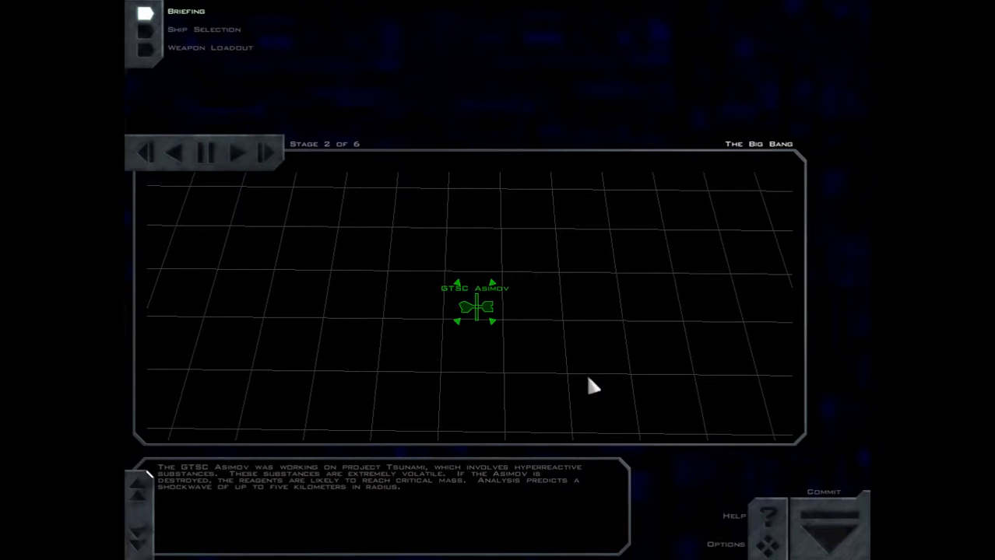
mouse_move(589, 381)
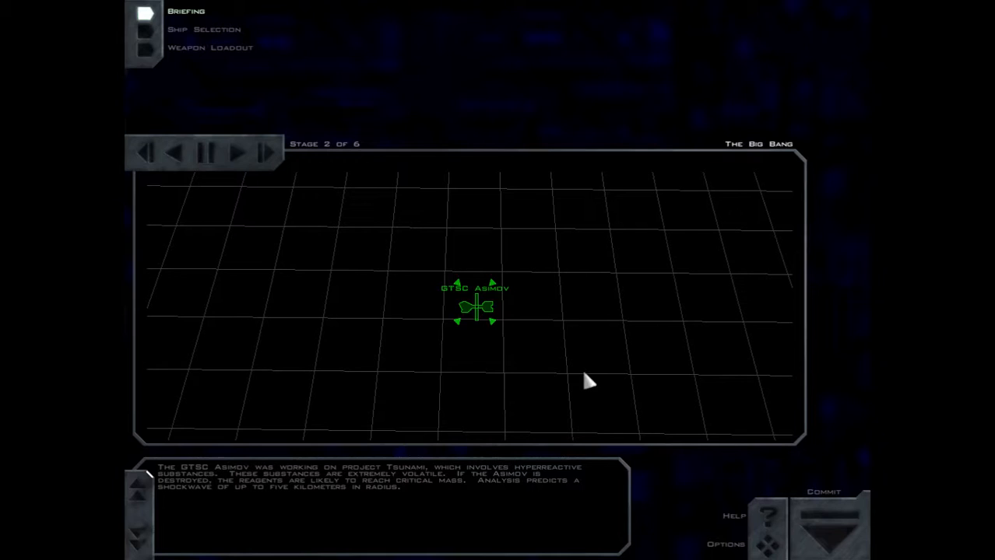
mouse_move(585, 381)
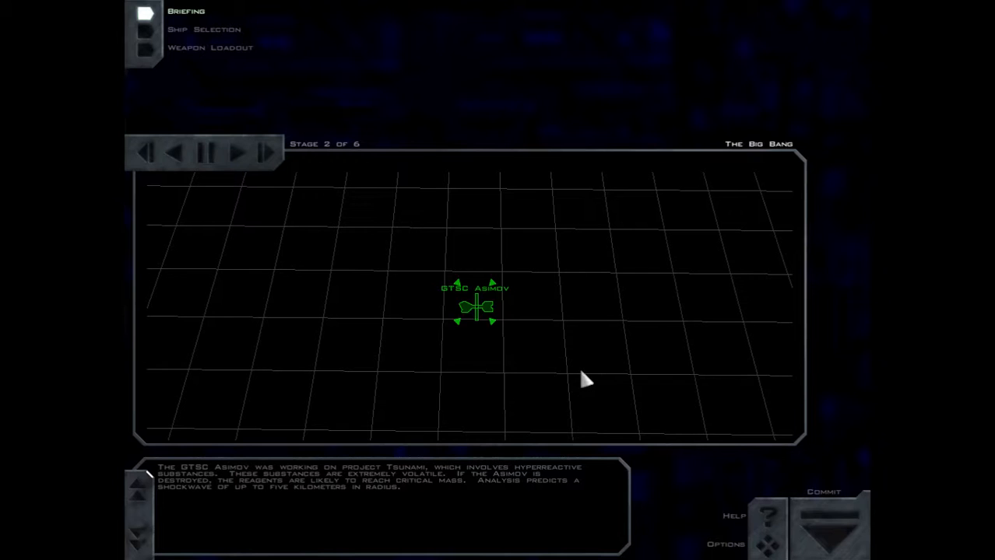
click(265, 152)
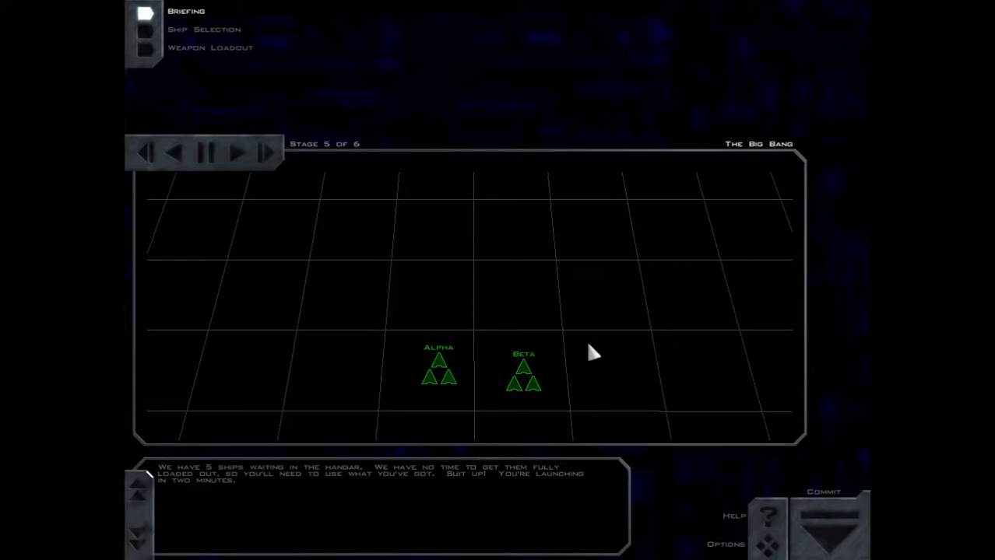
mouse_move(576, 346)
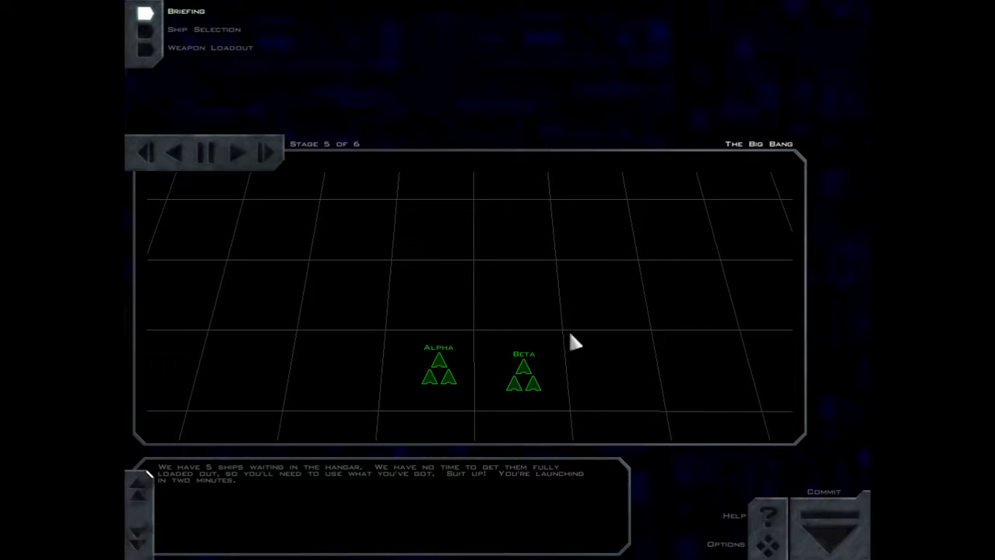
click(264, 152)
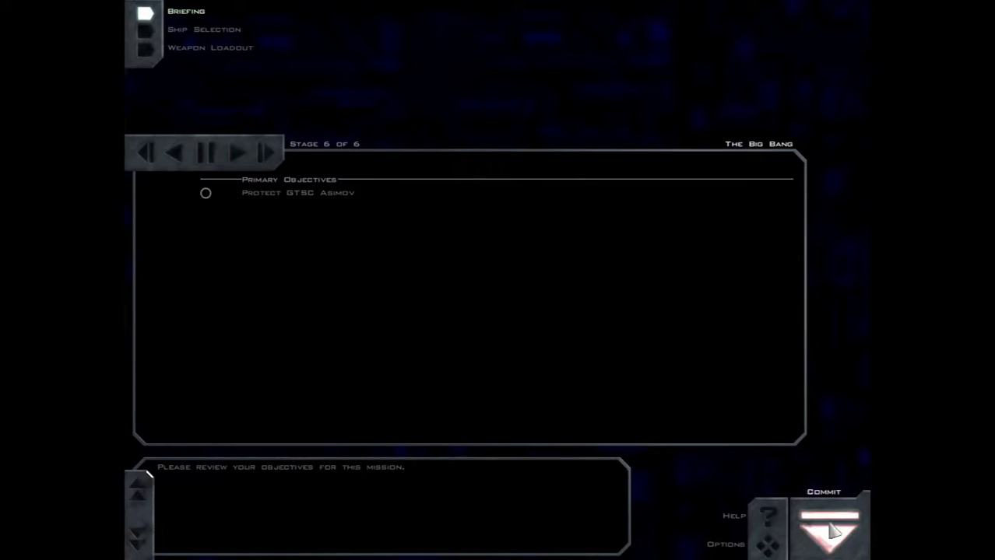
click(828, 523)
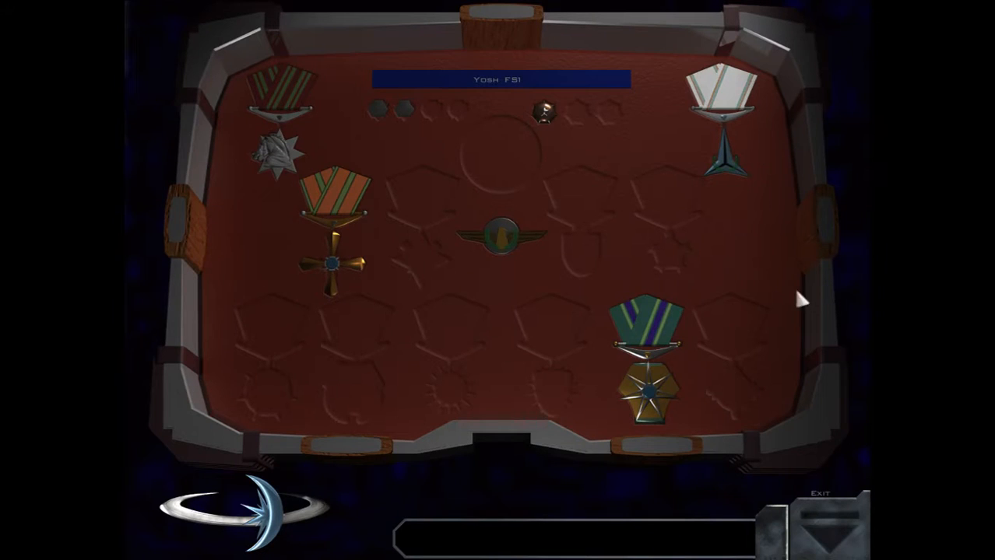
mouse_move(278, 102)
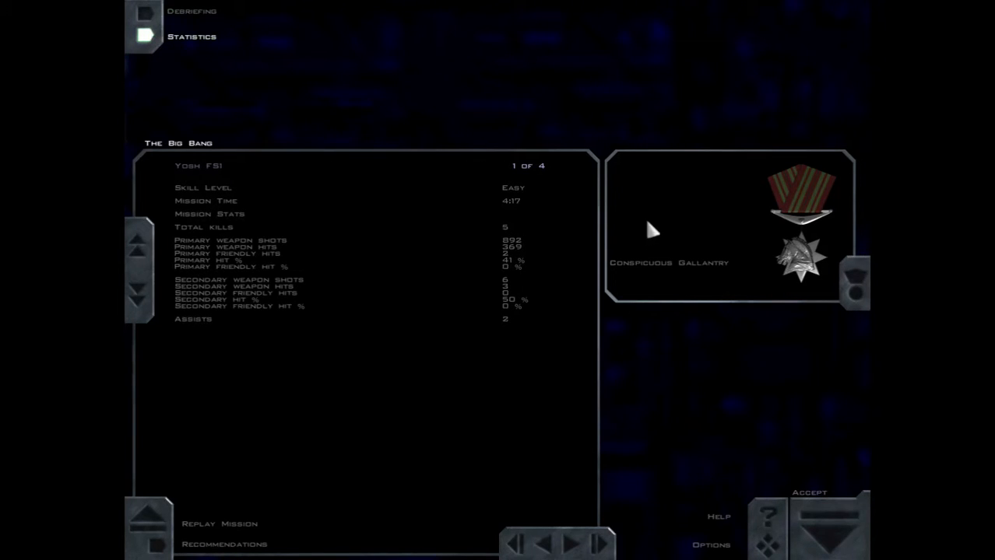
mouse_move(393, 68)
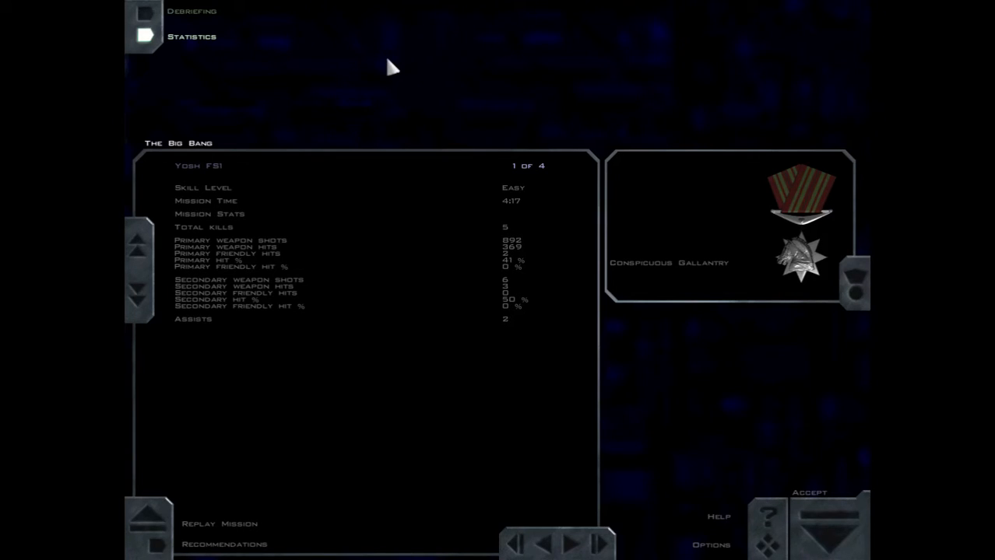